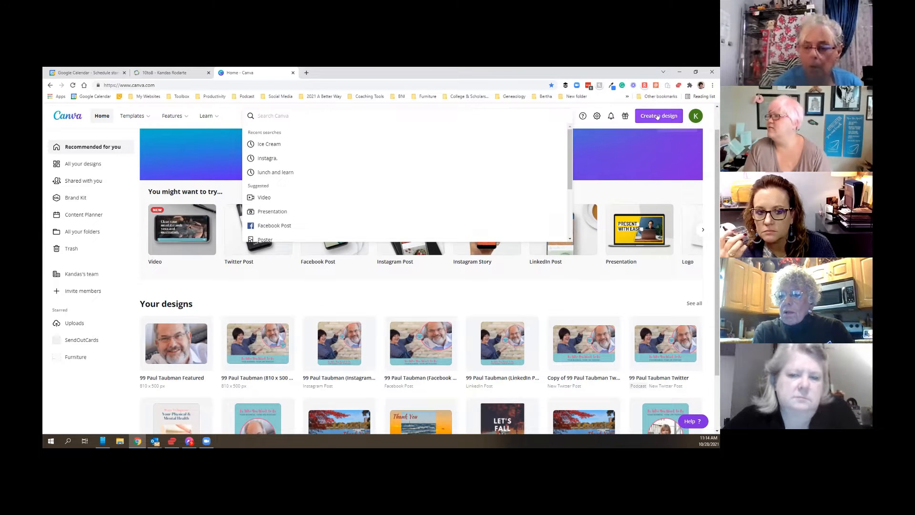
- Start a new design with a custom size of 15 × 7 in
{"action": "left_click", "coordinate": [658, 115]}
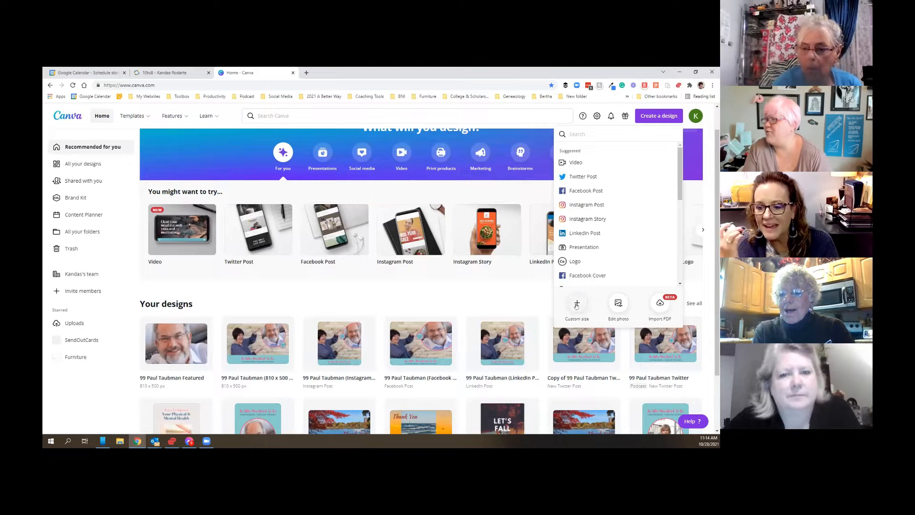
{"action": "left_click", "coordinate": [576, 306]}
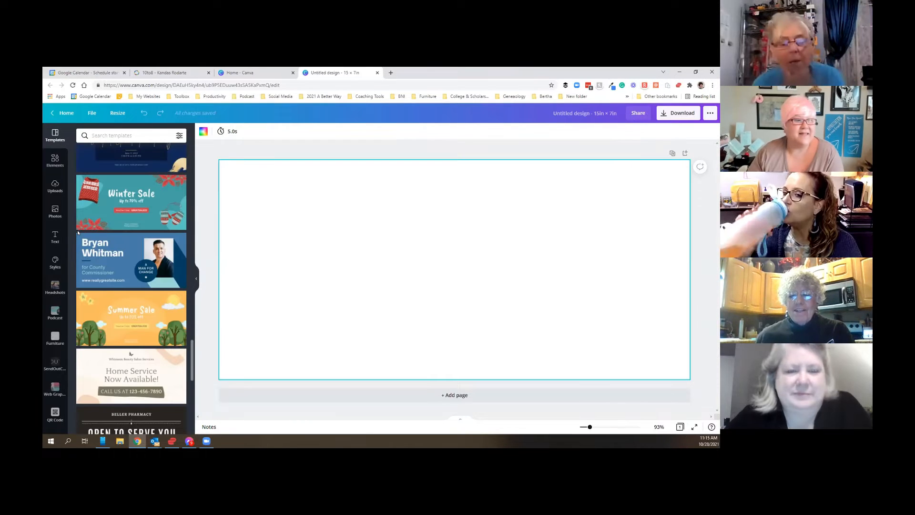
{"action": "scroll", "scroll_direction": "down", "scroll_amount": 3}
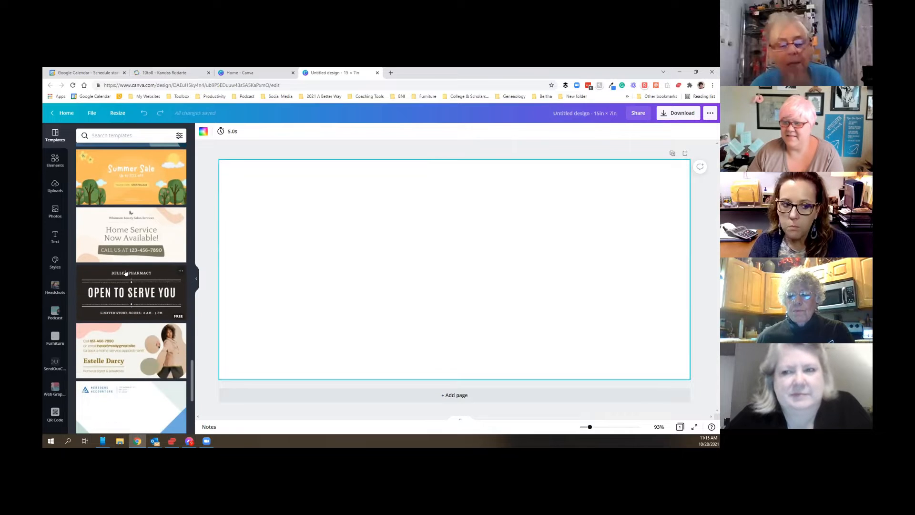
{"action": "scroll", "scroll_direction": "down", "scroll_amount": 3}
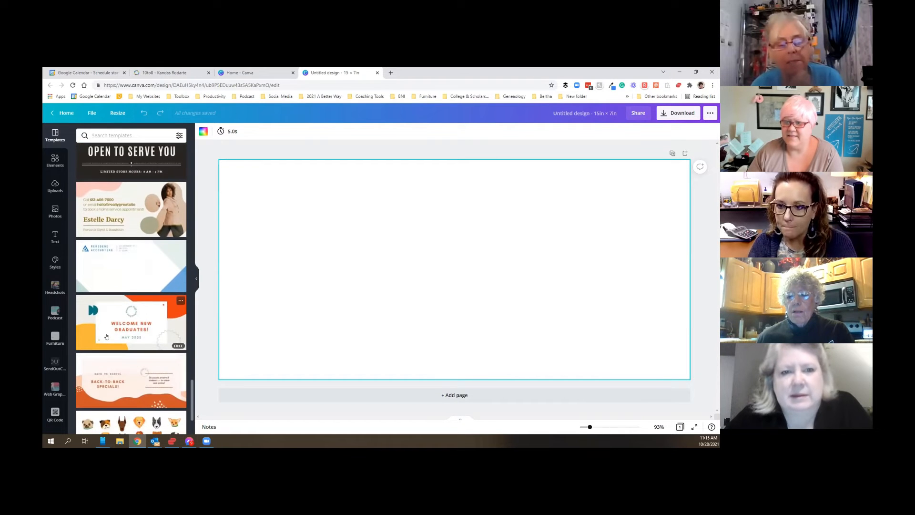
{"action": "scroll", "scroll_direction": "down", "scroll_amount": 3}
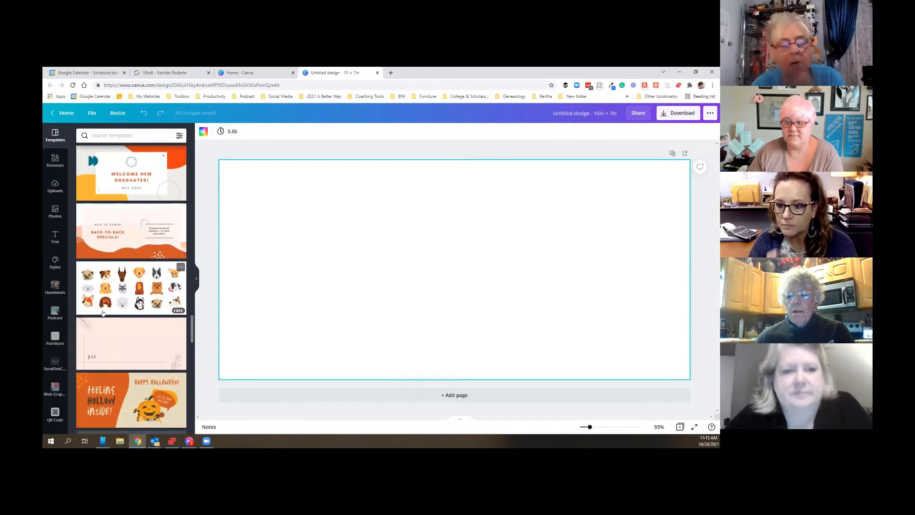
{"action": "scroll", "scroll_direction": "down", "scroll_amount": 3}
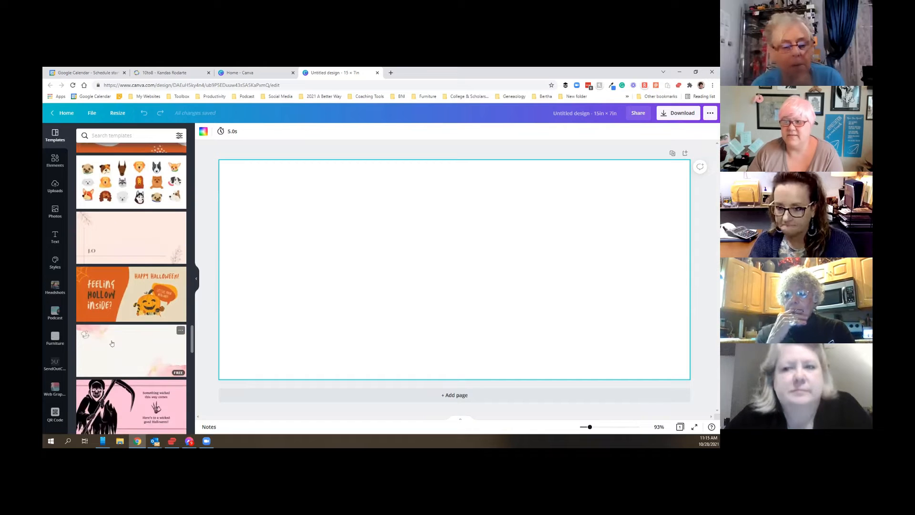
{"action": "scroll", "scroll_direction": "down", "scroll_amount": 3}
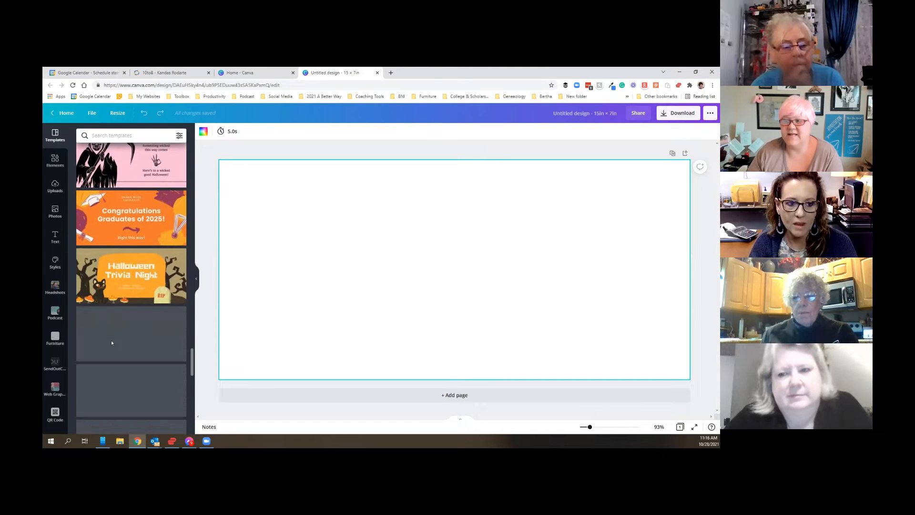
{"action": "scroll", "scroll_direction": "down", "scroll_amount": 3}
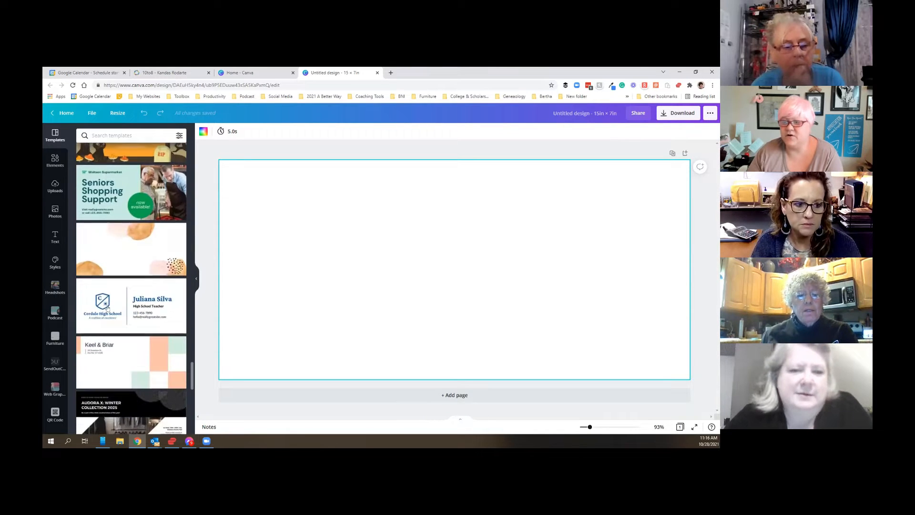
{"action": "scroll", "scroll_direction": "down", "scroll_amount": 3}
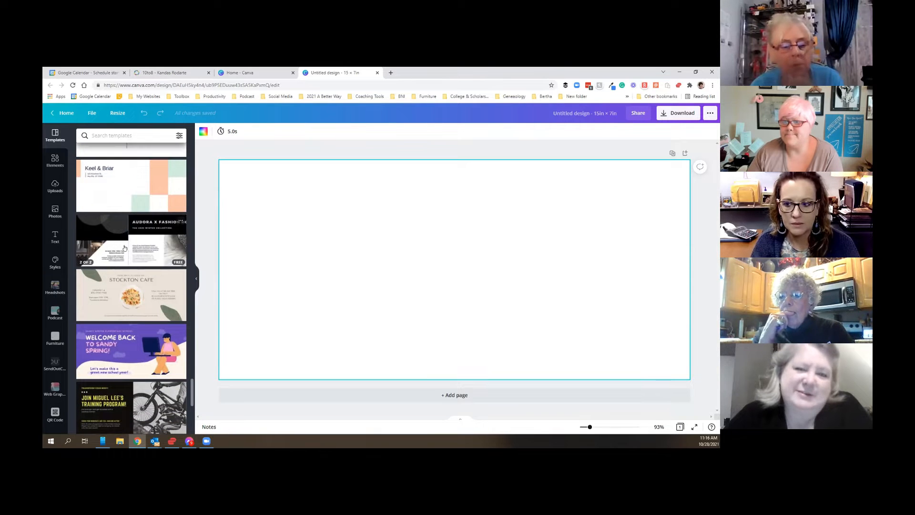
{"action": "scroll", "scroll_direction": "down", "scroll_amount": 3}
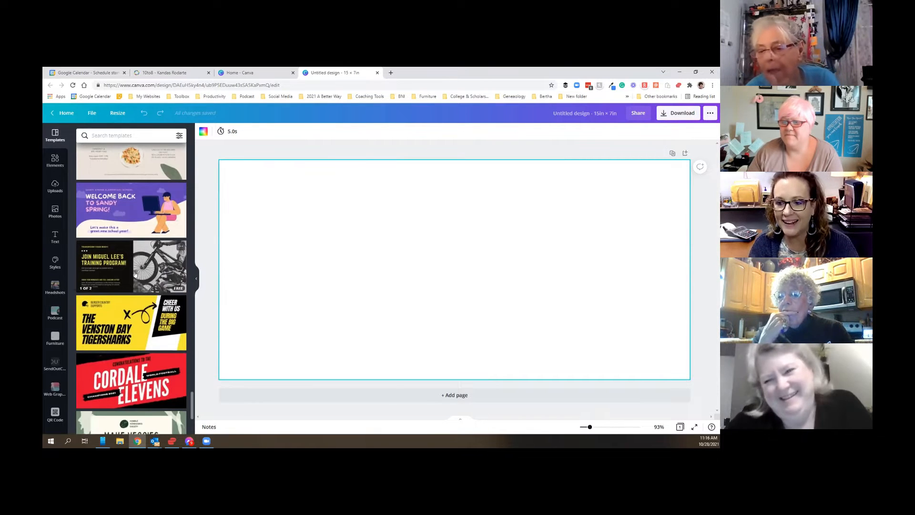
{"action": "scroll", "scroll_direction": "down", "scroll_amount": 3}
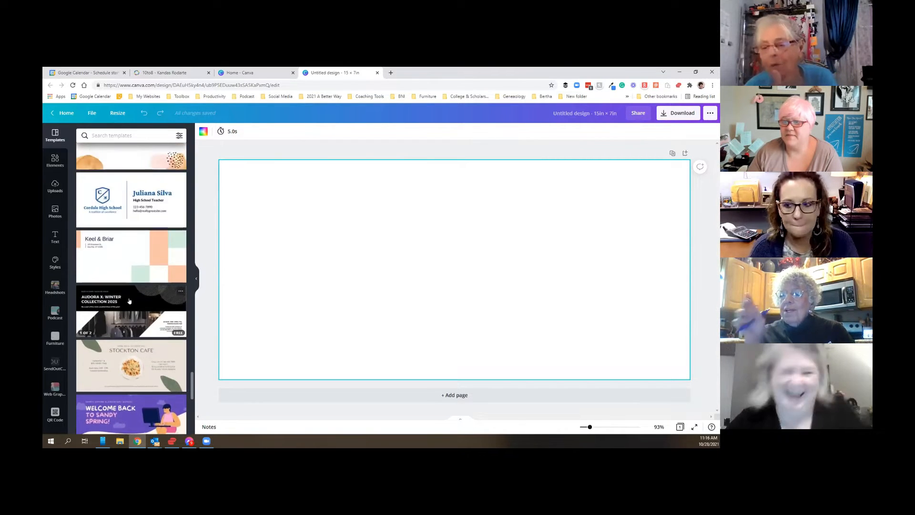
{"action": "scroll", "scroll_direction": "down", "scroll_amount": 3}
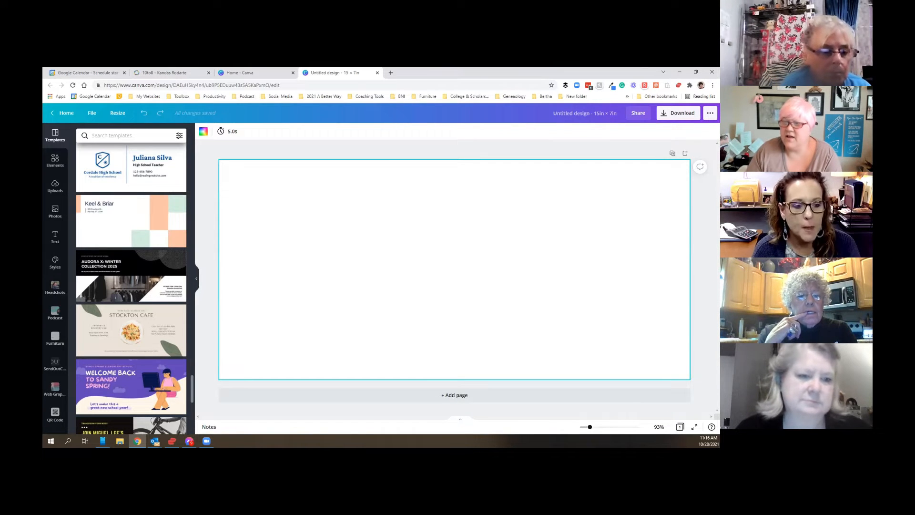
{"action": "scroll", "scroll_direction": "down", "scroll_amount": 3}
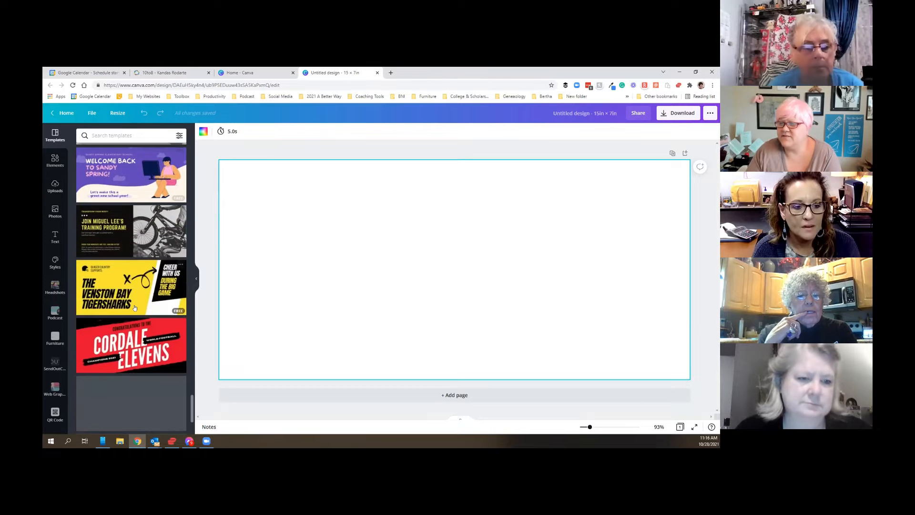
{"action": "scroll", "scroll_direction": "down", "scroll_amount": 3}
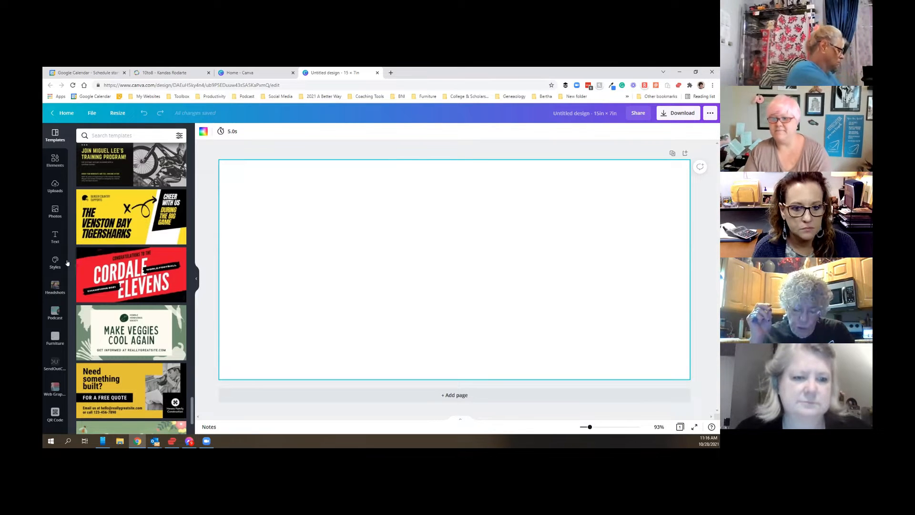
{"action": "scroll", "scroll_direction": "down", "scroll_amount": 3}
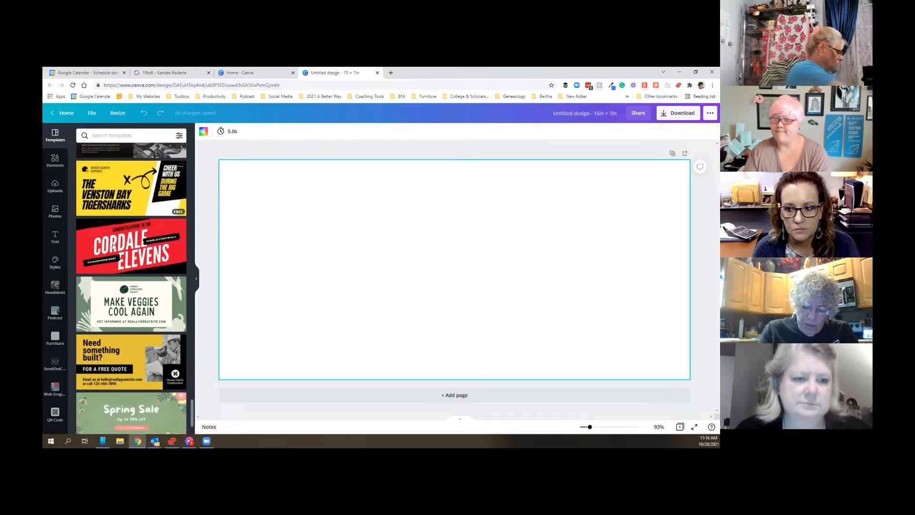
{"action": "scroll", "scroll_direction": "down", "scroll_amount": 3}
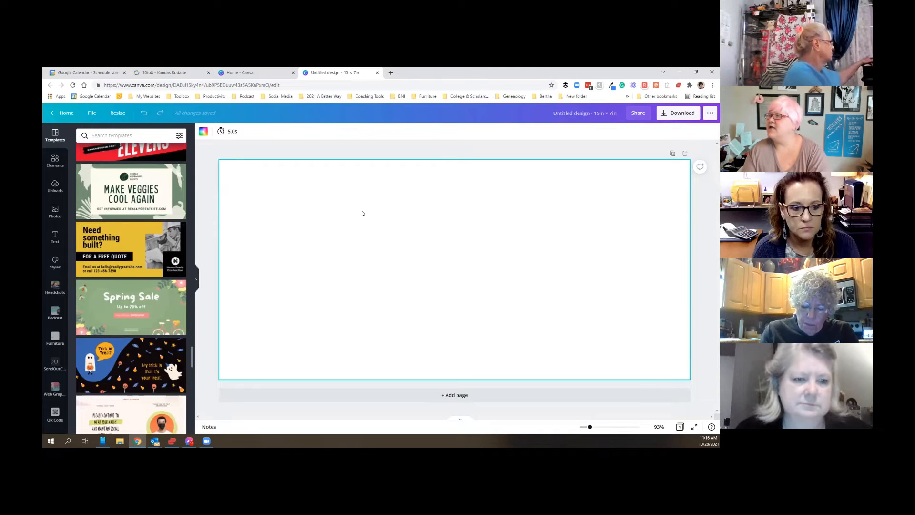
{"action": "mouse_move", "coordinate": [569, 219]}
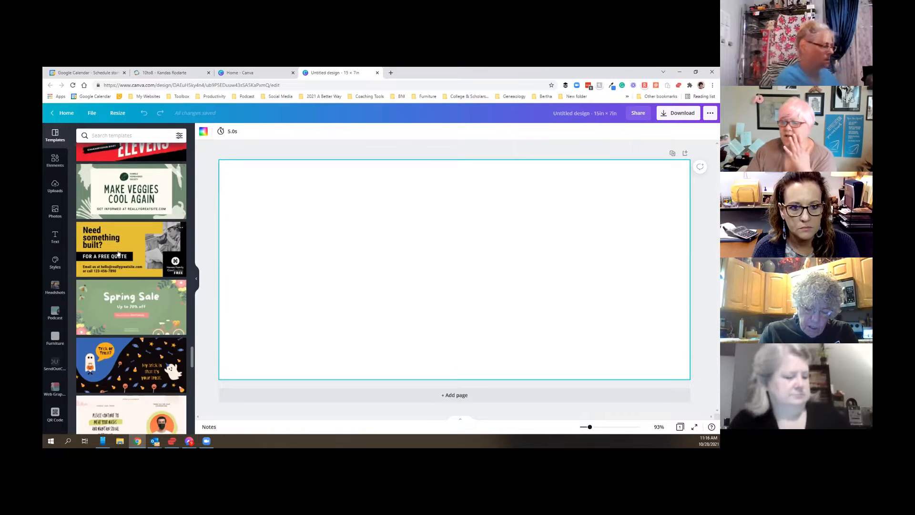
{"action": "scroll", "scroll_direction": "down", "scroll_amount": 3}
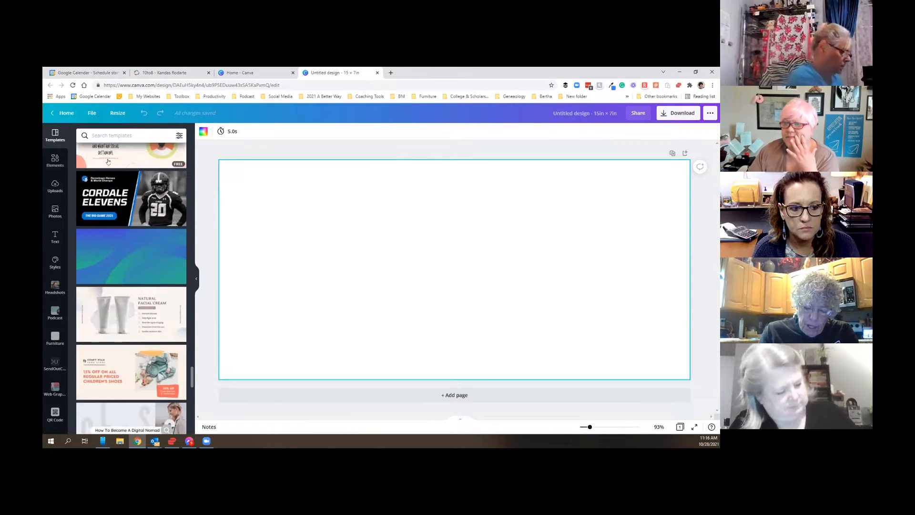
- Search templates for 'trifold' and scroll through the brochure results
{"action": "type", "text": "trifold"}
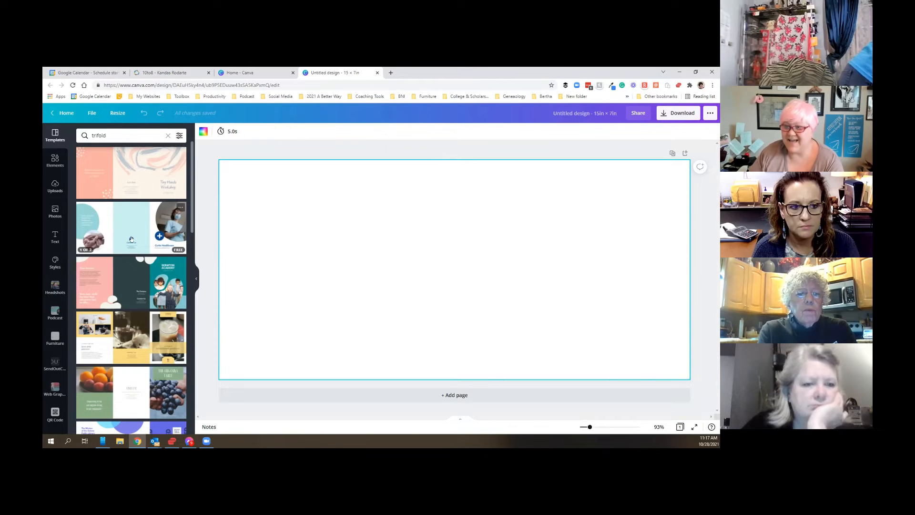
{"action": "scroll", "scroll_direction": "down", "scroll_amount": 3}
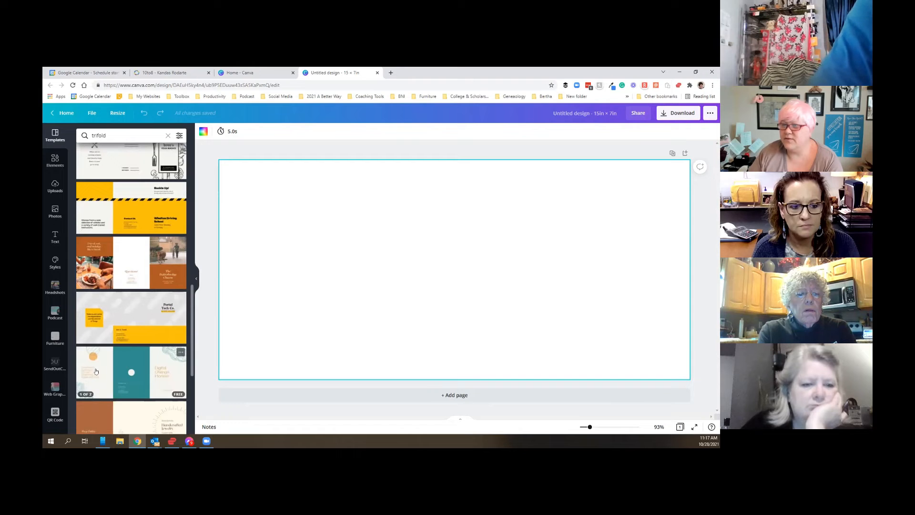
{"action": "scroll", "scroll_direction": "down", "scroll_amount": 3}
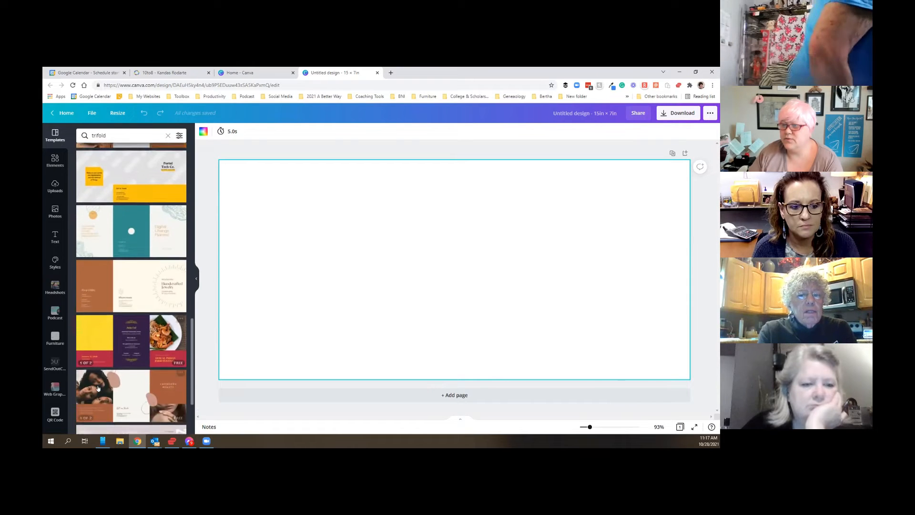
{"action": "scroll", "scroll_direction": "down", "scroll_amount": 3}
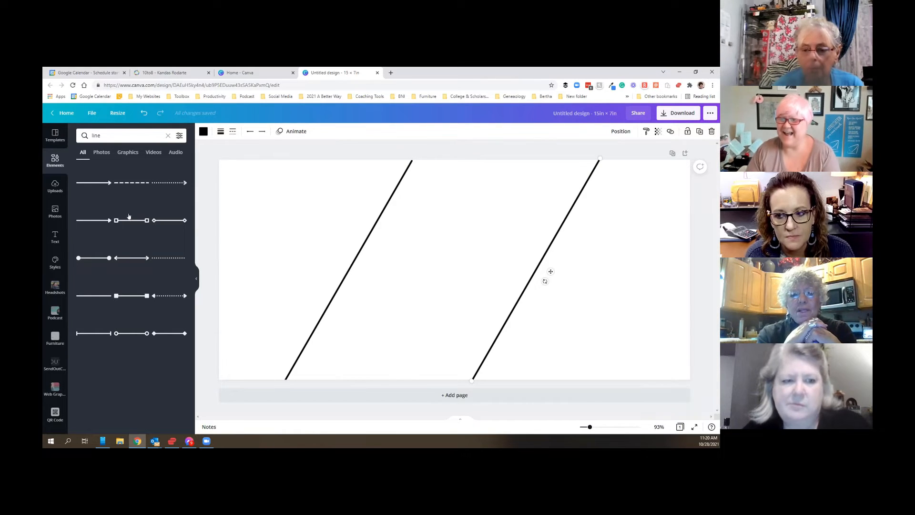
- Search Elements for 'thanksgiving' and place the autumn maple-leaf photo in the left panel
{"action": "left_click", "coordinate": [116, 135]}
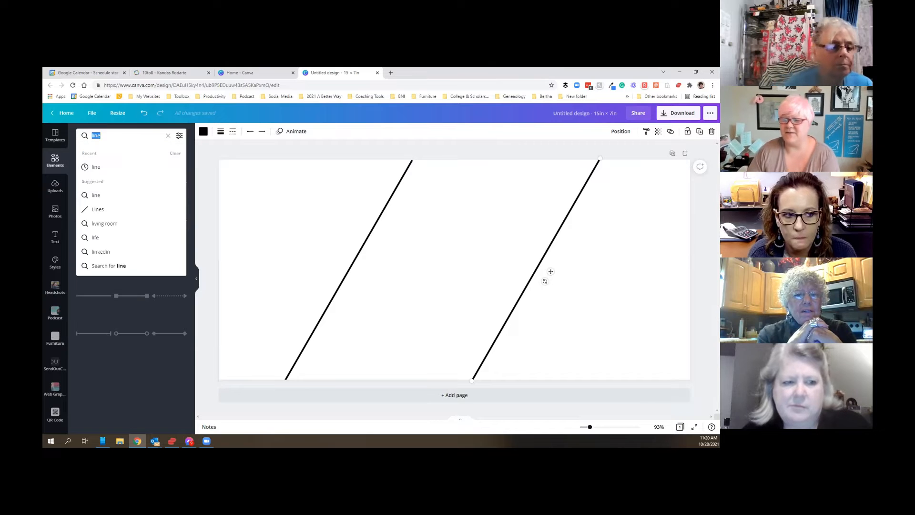
{"action": "type", "text": "thanksgivi"}
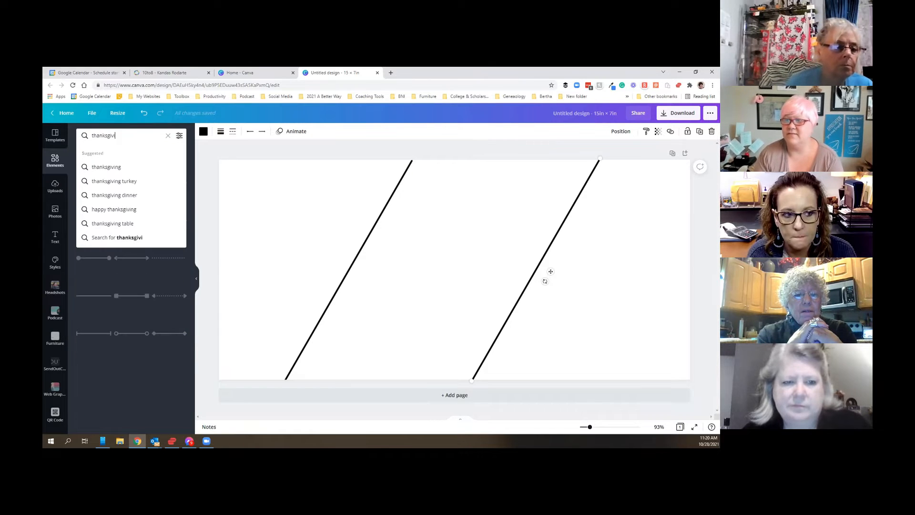
{"action": "left_click", "coordinate": [108, 295]}
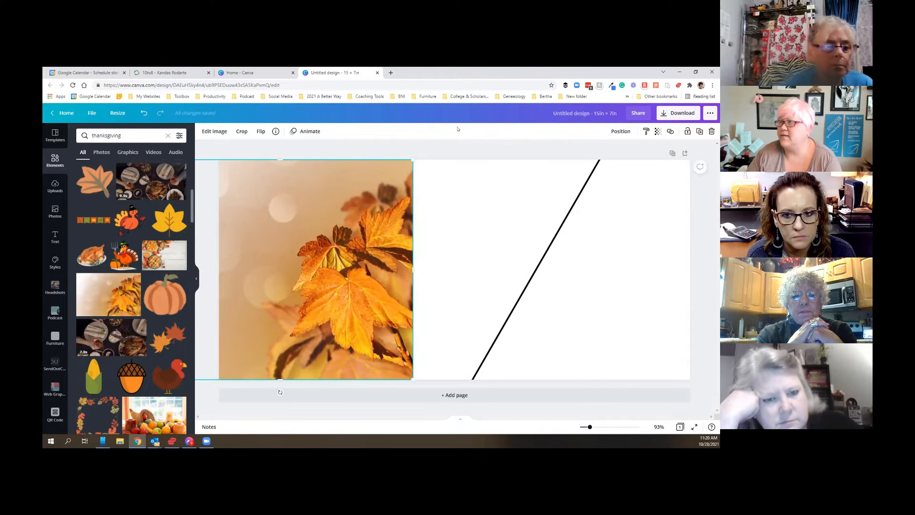
{"action": "left_click", "coordinate": [621, 131]}
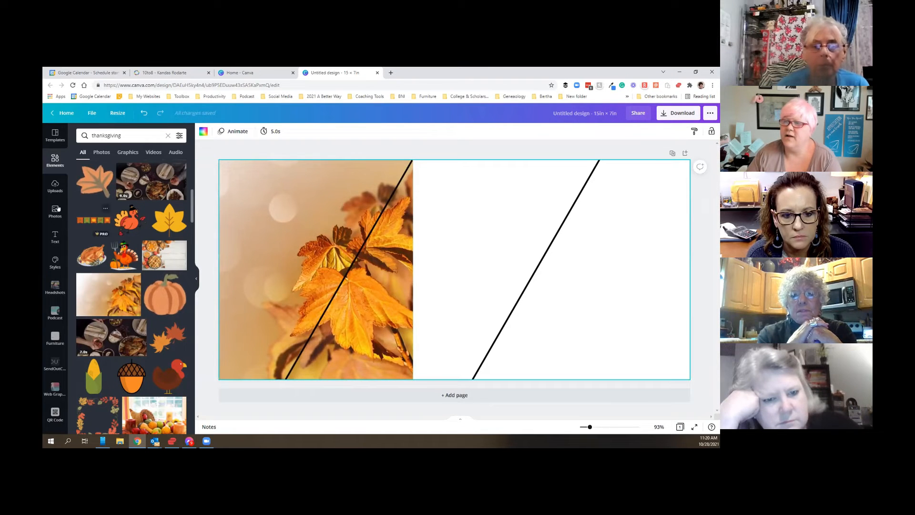
- Add a script 'Happy Thanksgiving' text at the leaf panel's top-left, coloured gold
{"action": "left_click", "coordinate": [55, 237]}
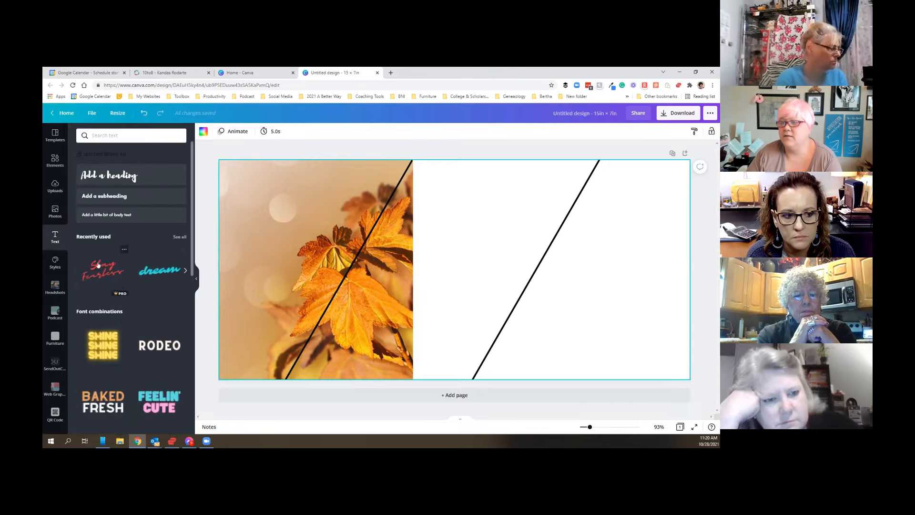
{"action": "left_click", "coordinate": [103, 270]}
{"action": "type", "text": "Happy"}
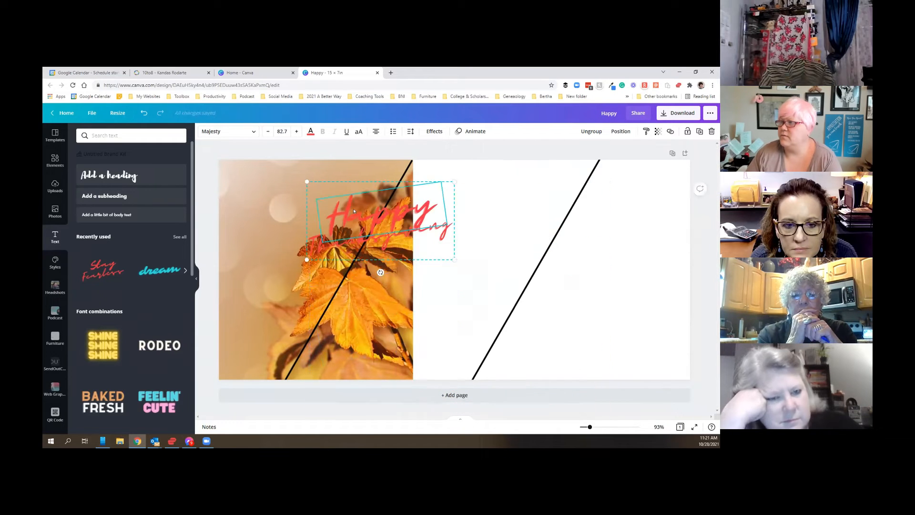
{"action": "left_click_drag", "start_coordinate": [380, 221], "coordinate": [295, 198]}
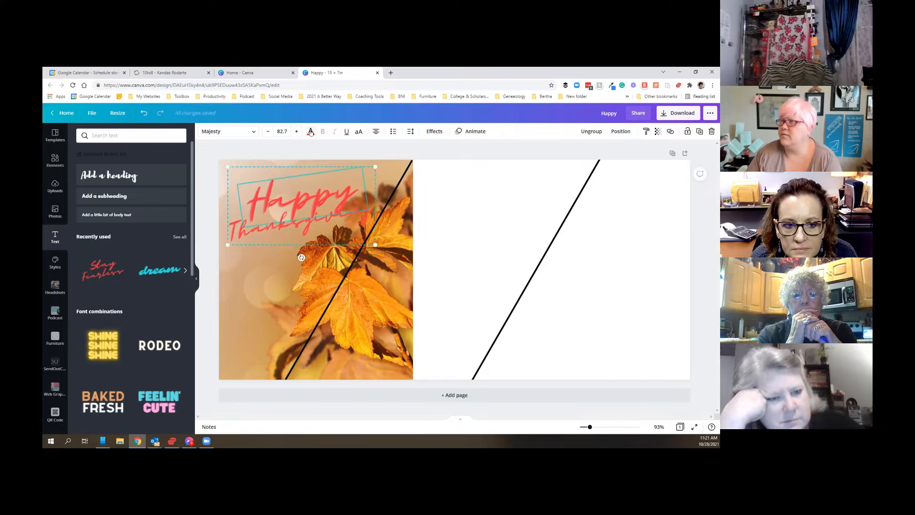
{"action": "left_click", "coordinate": [310, 130]}
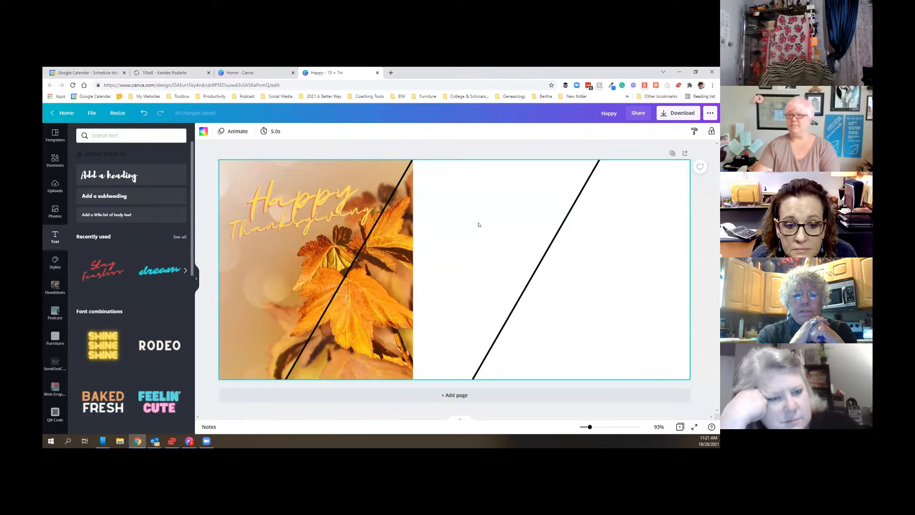
- Replace the Elements search term with 'christmas' and run the search
{"action": "left_click", "coordinate": [132, 135]}
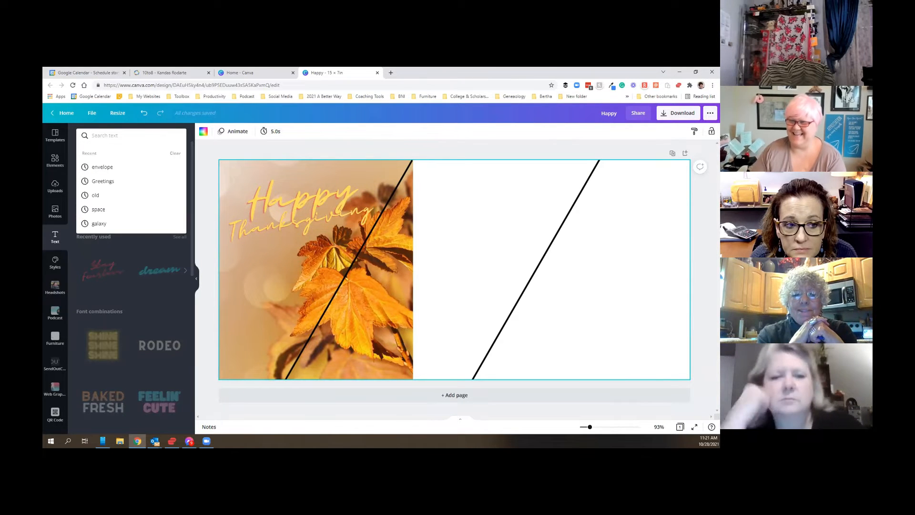
{"action": "type", "text": "thanksgiving"}
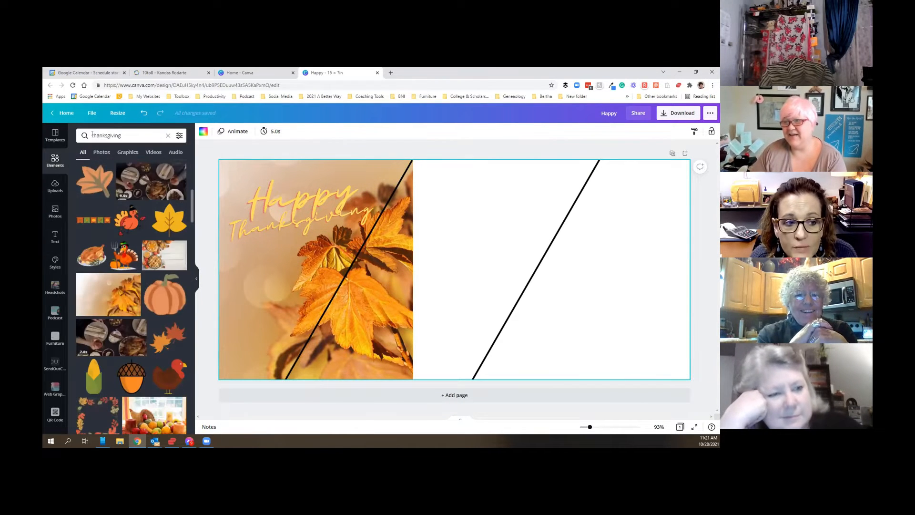
{"action": "type", "text": "cd"}
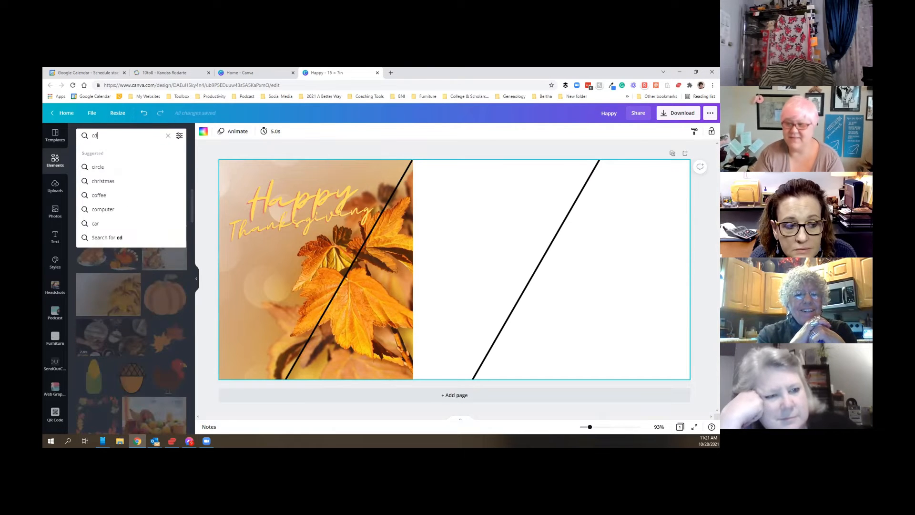
{"action": "type", "text": "christma"}
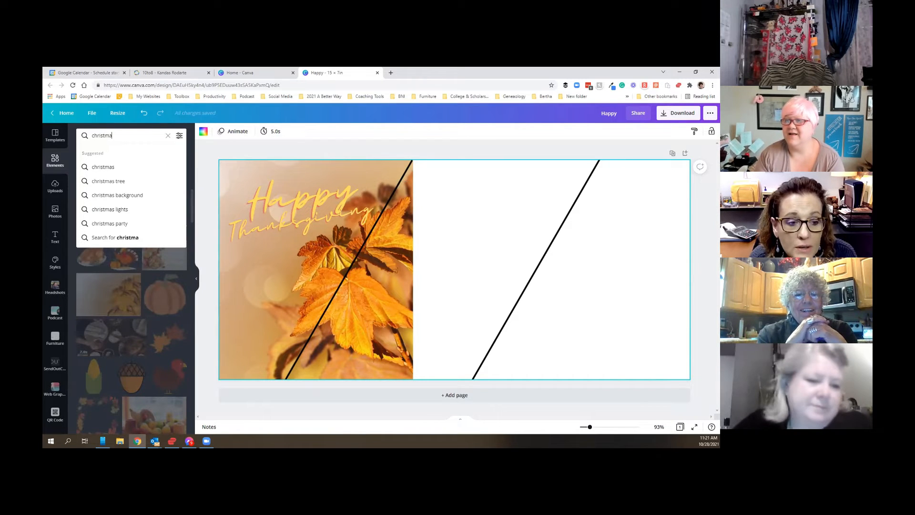
{"action": "type", "text": "new year"}
{"action": "key", "text": "Enter"}
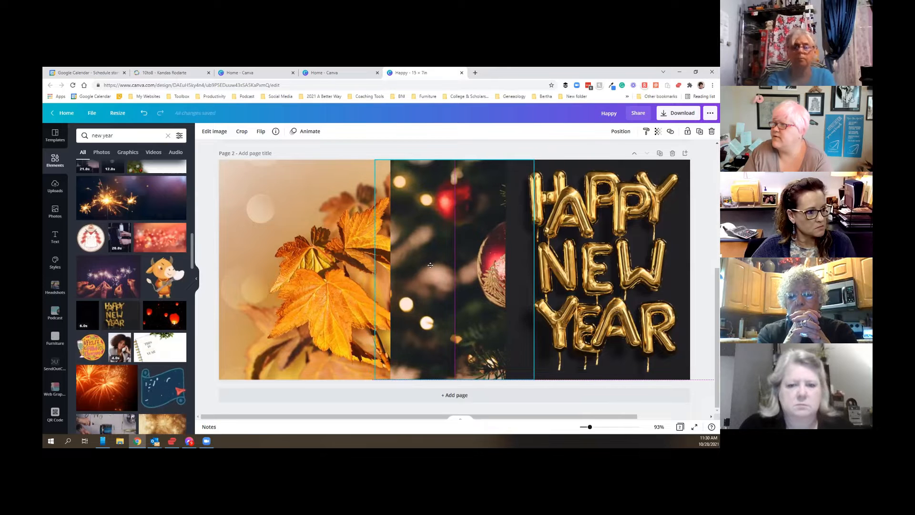
- Bring the ornament photo forward using the Position arrangement options
{"action": "left_click", "coordinate": [620, 131]}
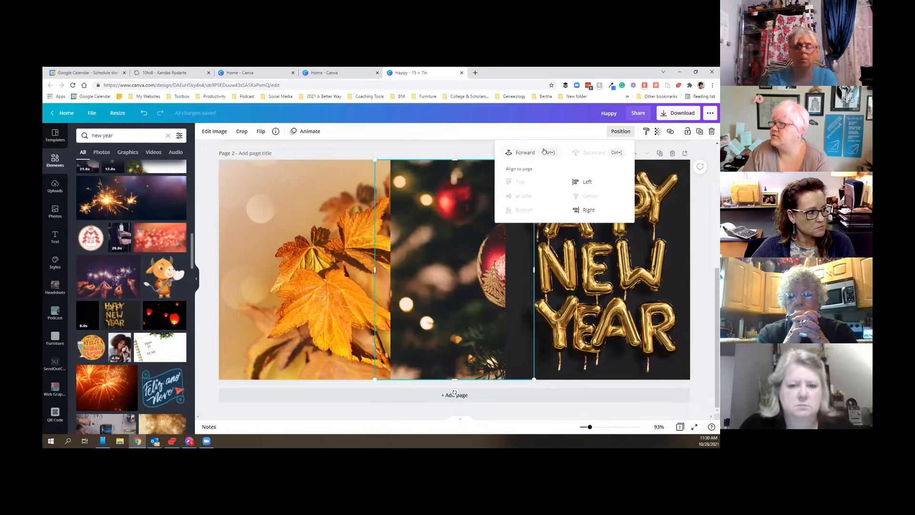
{"action": "left_click", "coordinate": [524, 153]}
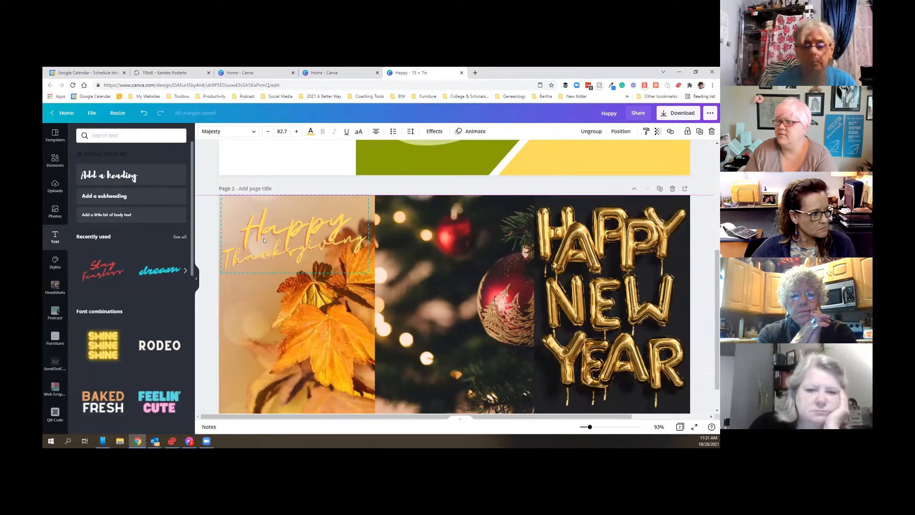
- Select the Happy Thanksgiving greeting and scroll the text combinations toward Merry Christmas!
{"action": "left_click", "coordinate": [295, 233]}
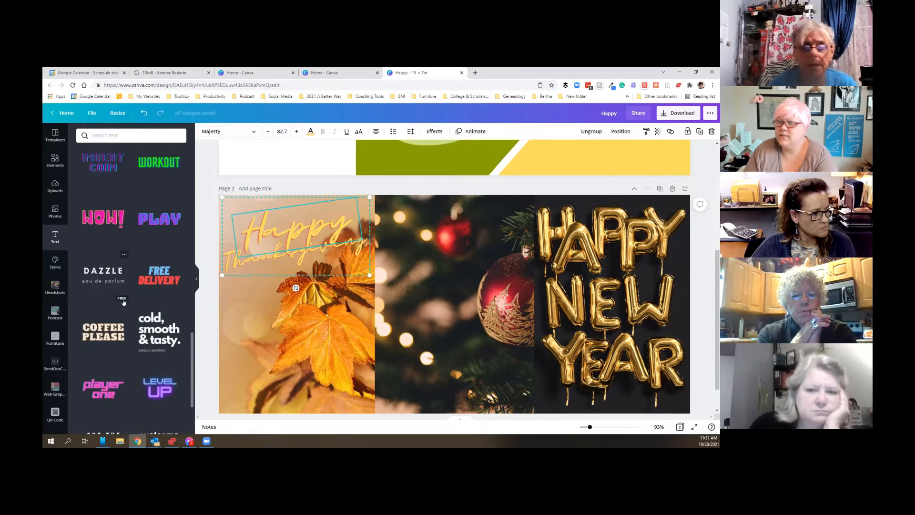
{"action": "scroll", "scroll_direction": "down", "scroll_amount": 3}
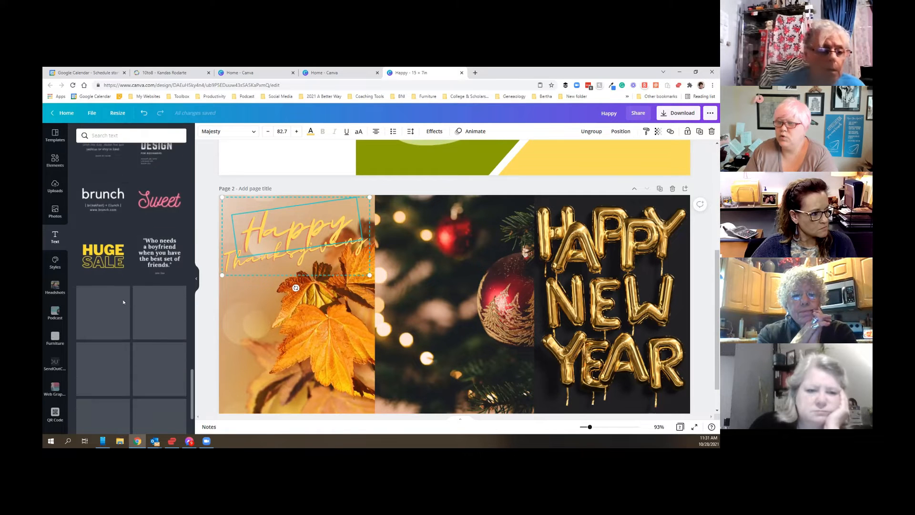
{"action": "scroll", "scroll_direction": "down", "scroll_amount": 3}
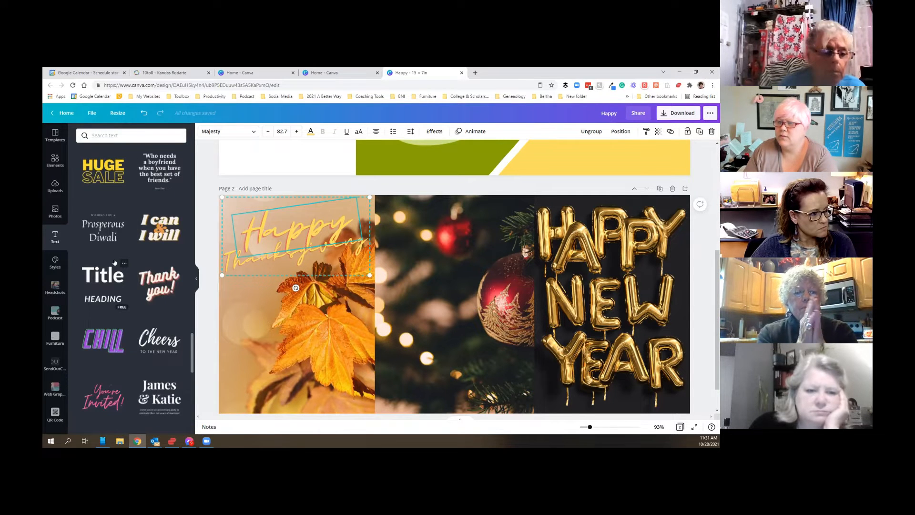
{"action": "scroll", "scroll_direction": "down", "scroll_amount": 3}
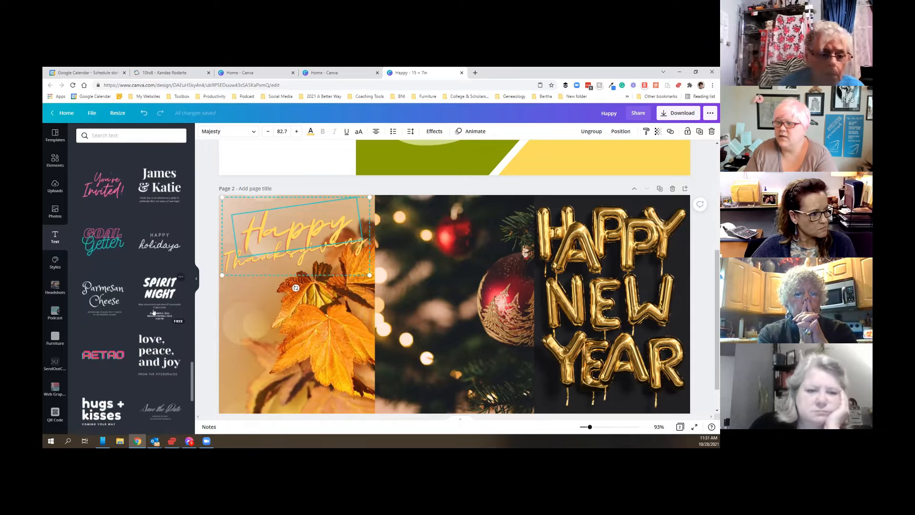
{"action": "scroll", "scroll_direction": "down", "scroll_amount": 3}
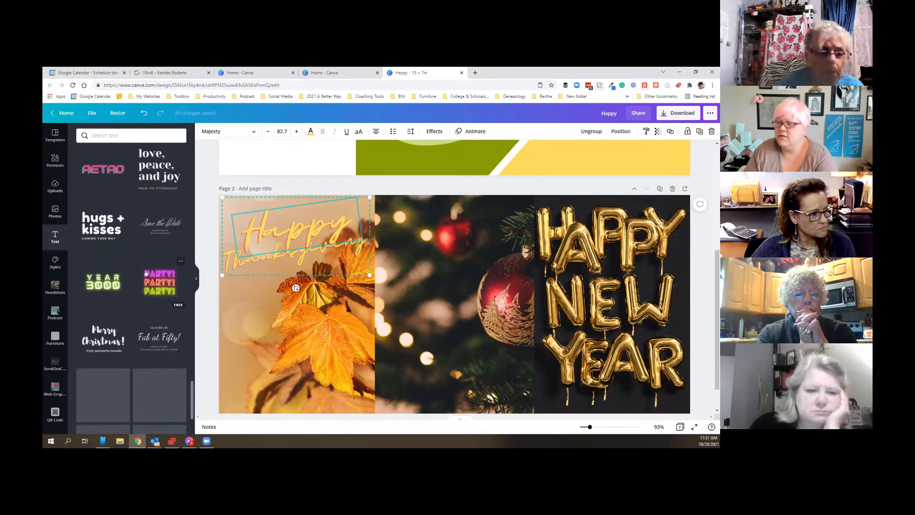
{"action": "scroll", "scroll_direction": "down", "scroll_amount": 3}
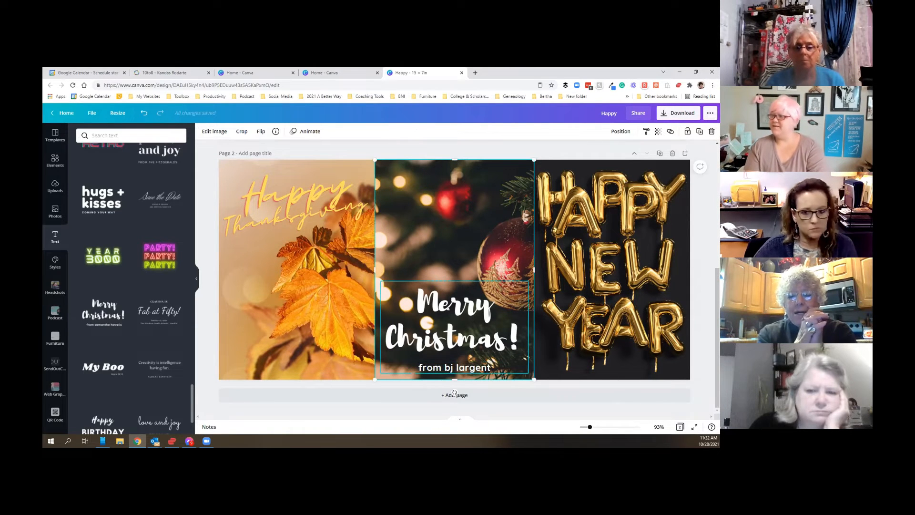
- Open the 'Copy of Merry Christmas' design from the Canva home page
{"action": "left_click", "coordinate": [454, 327]}
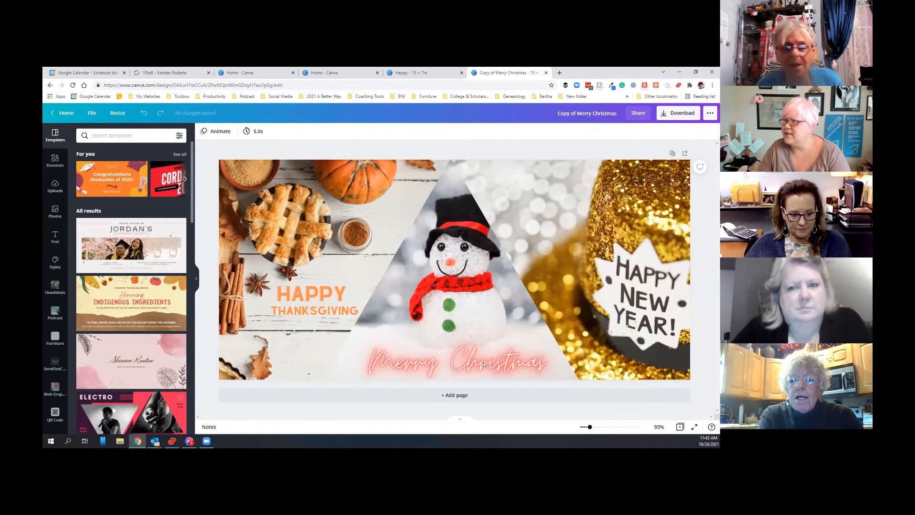
{"action": "left_click", "coordinate": [450, 271]}
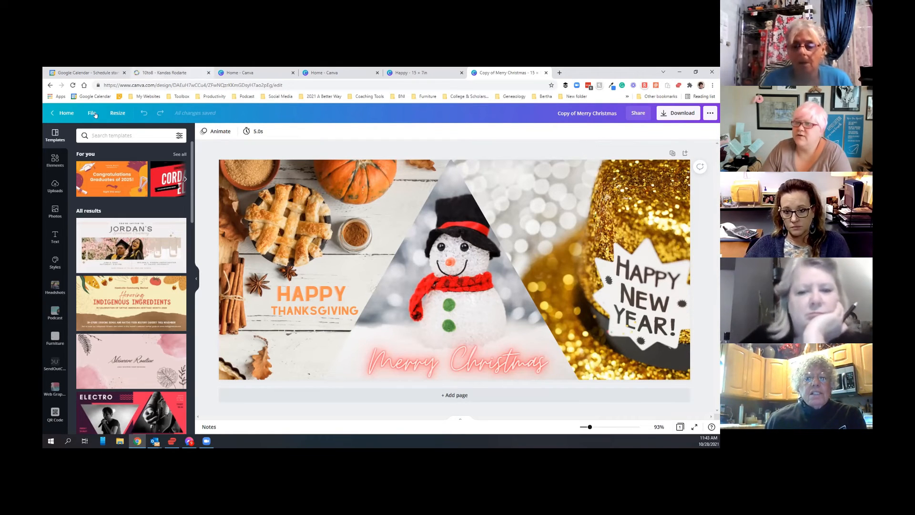
- Open File > Save to folder, then dismiss the folder list
{"action": "left_click", "coordinate": [92, 113]}
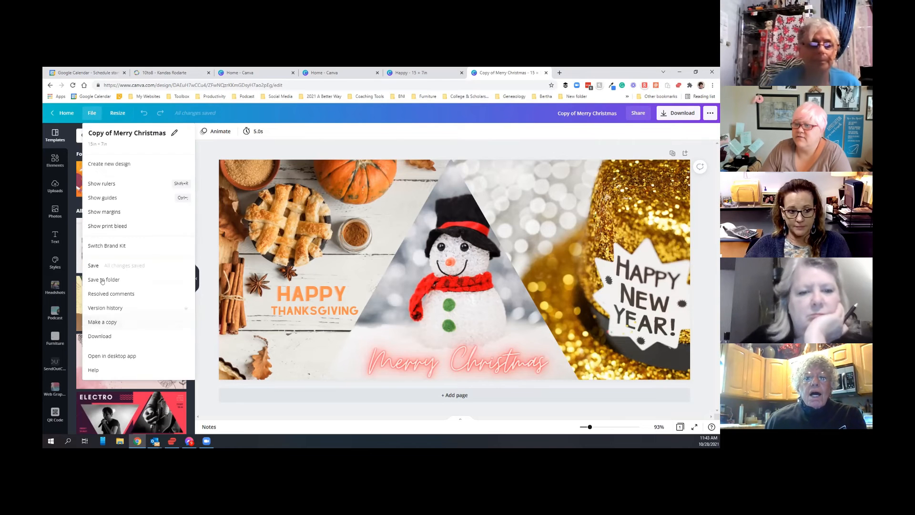
{"action": "left_click", "coordinate": [103, 279]}
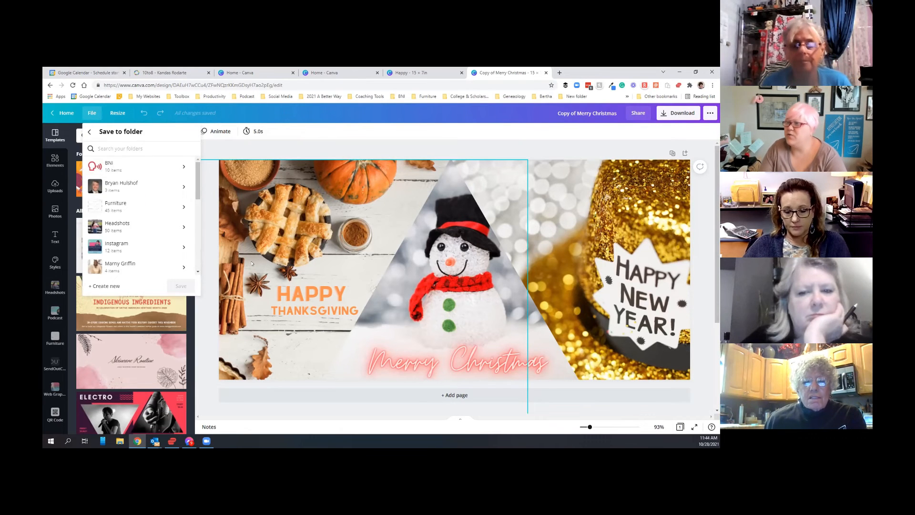
{"action": "left_click", "coordinate": [268, 227]}
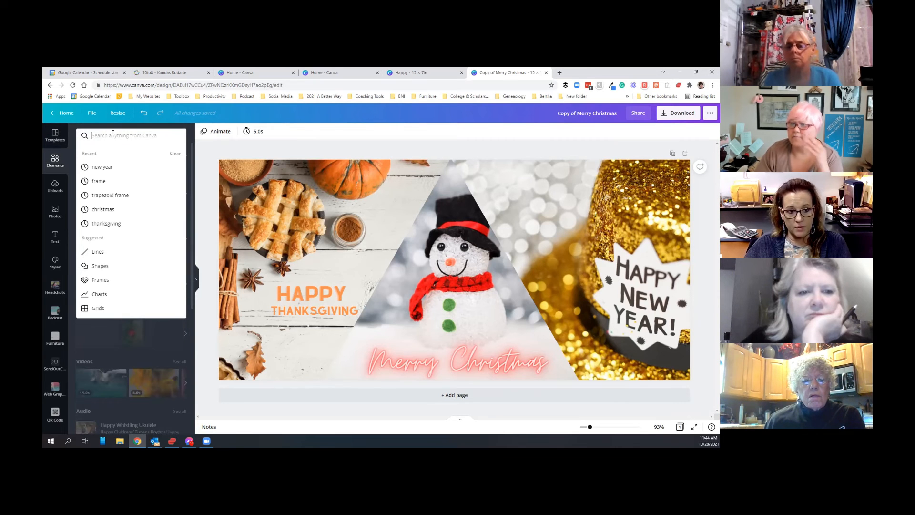
- Search Elements for 'framed' and scroll down to the triangle frames
{"action": "type", "text": "framed"}
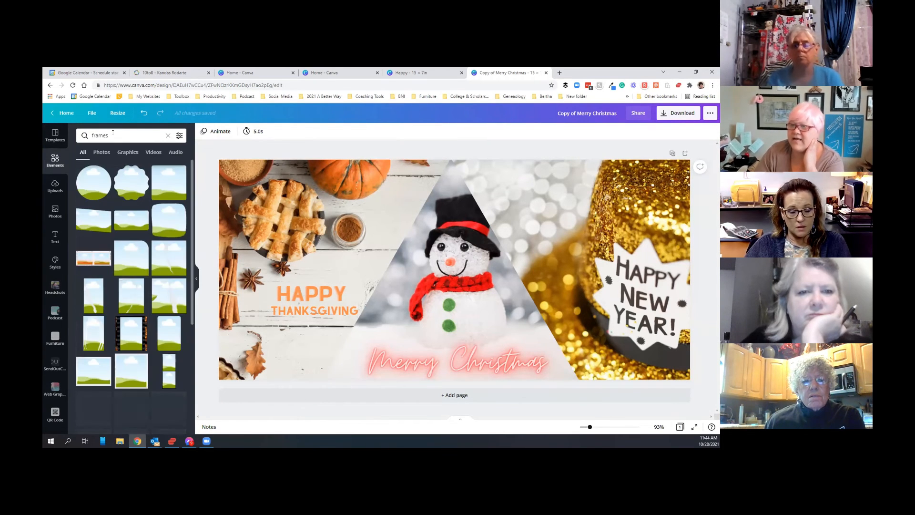
{"action": "scroll", "scroll_direction": "down", "scroll_amount": 3}
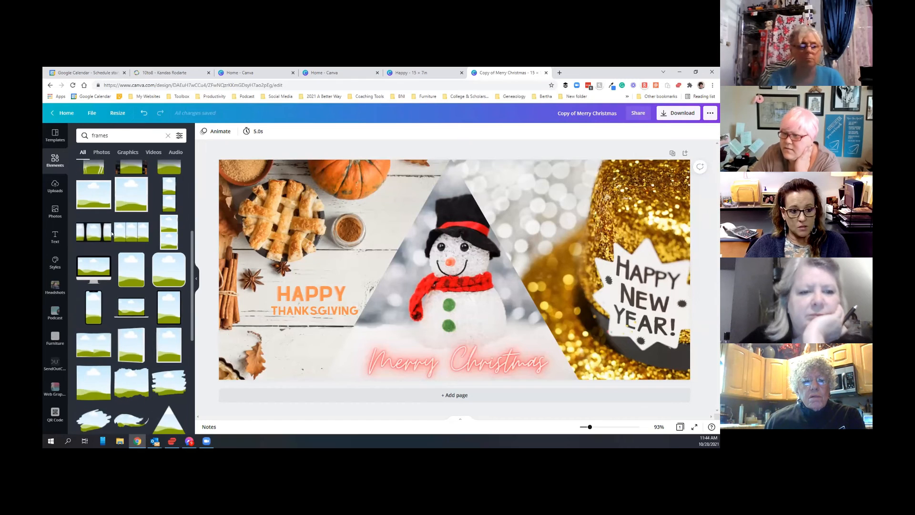
{"action": "scroll", "scroll_direction": "down", "scroll_amount": 3}
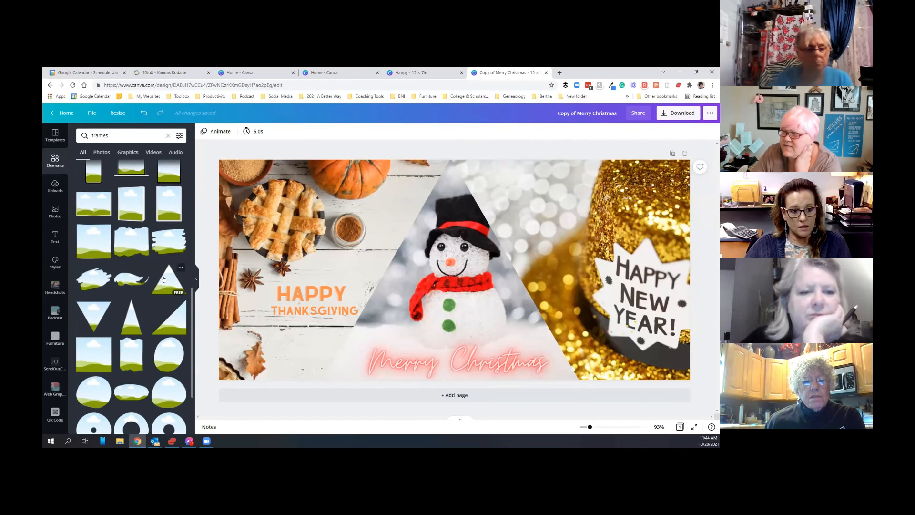